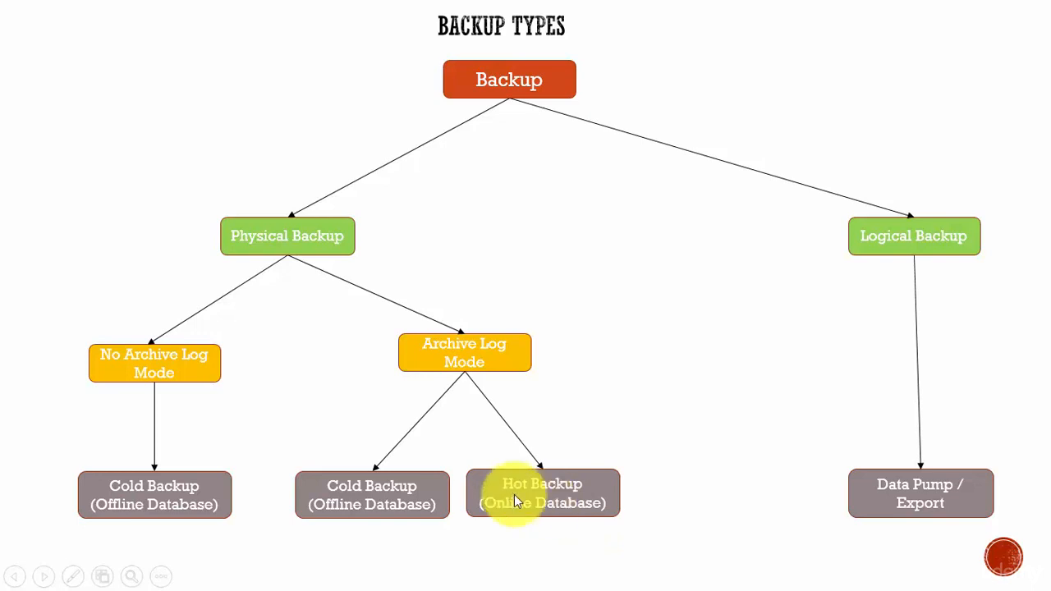
pyautogui.moveTo(973, 334)
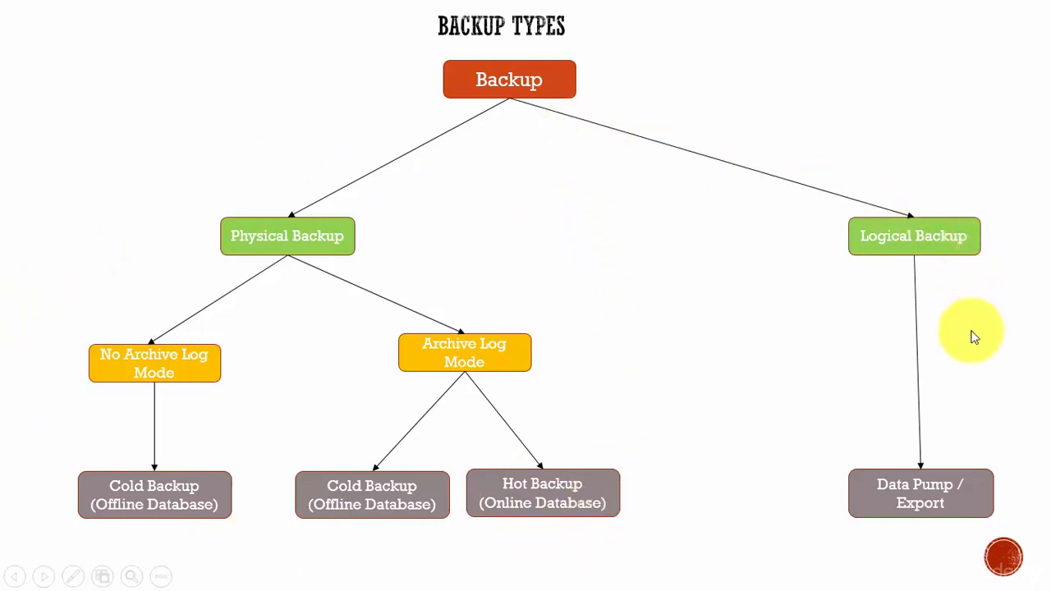